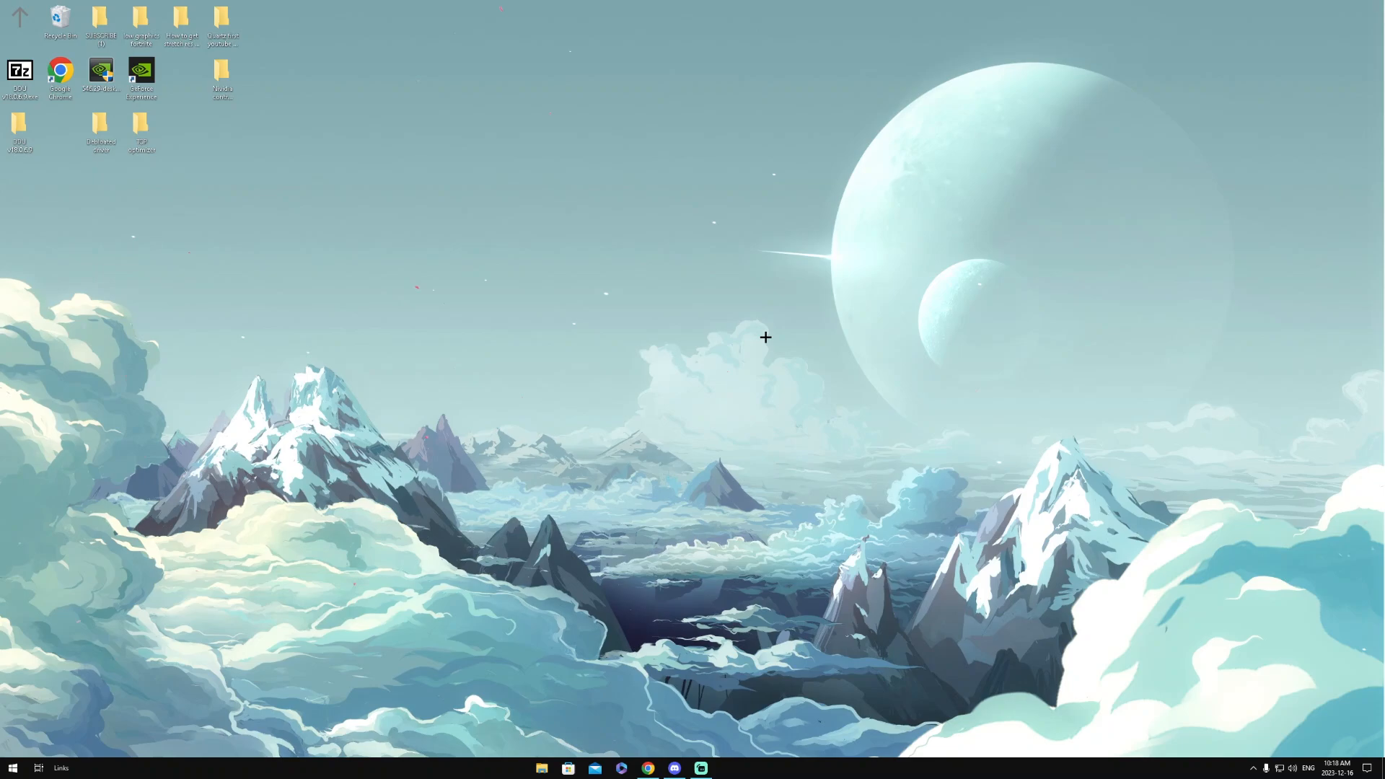
pyautogui.moveTo(608, 582)
pyautogui.write('Game')
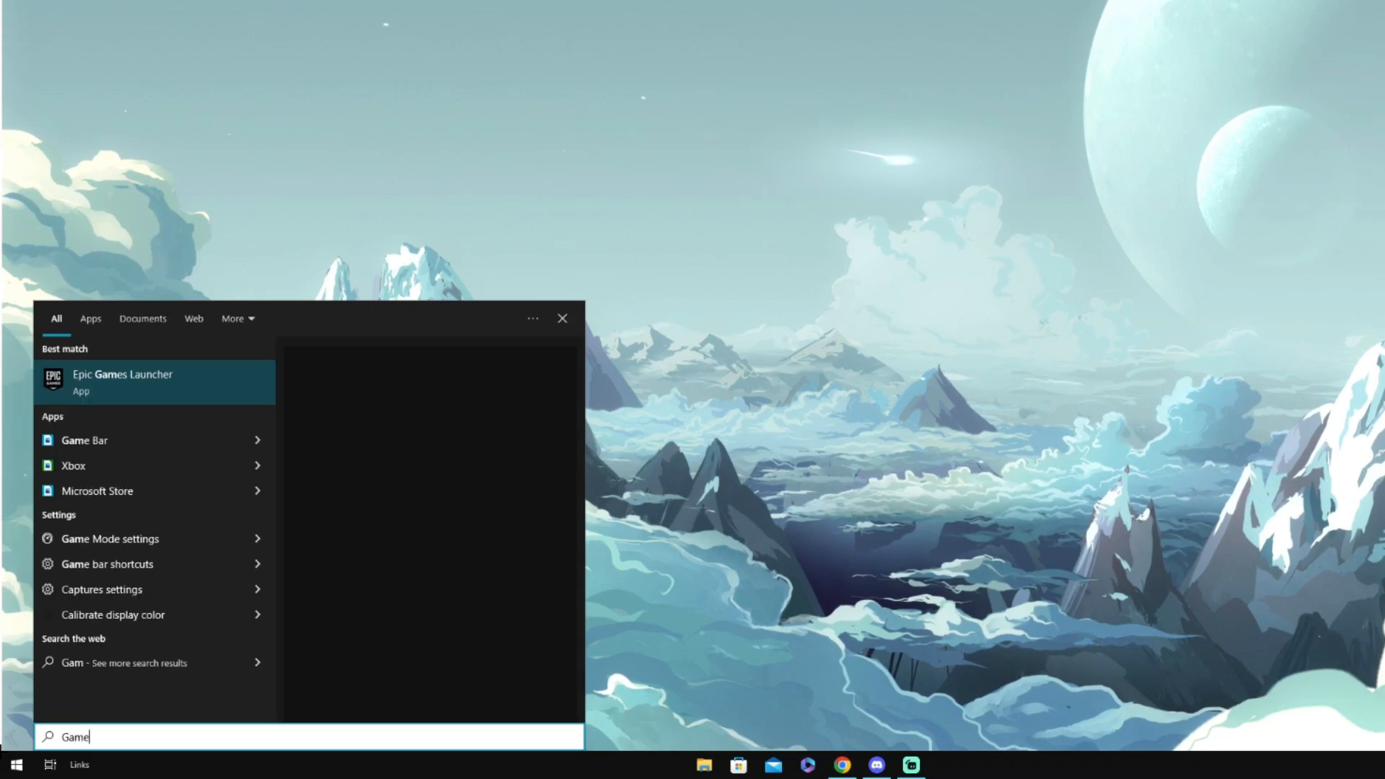
# - Confirm Game Mode is switched on, then close Settings
pyautogui.click(109, 538)
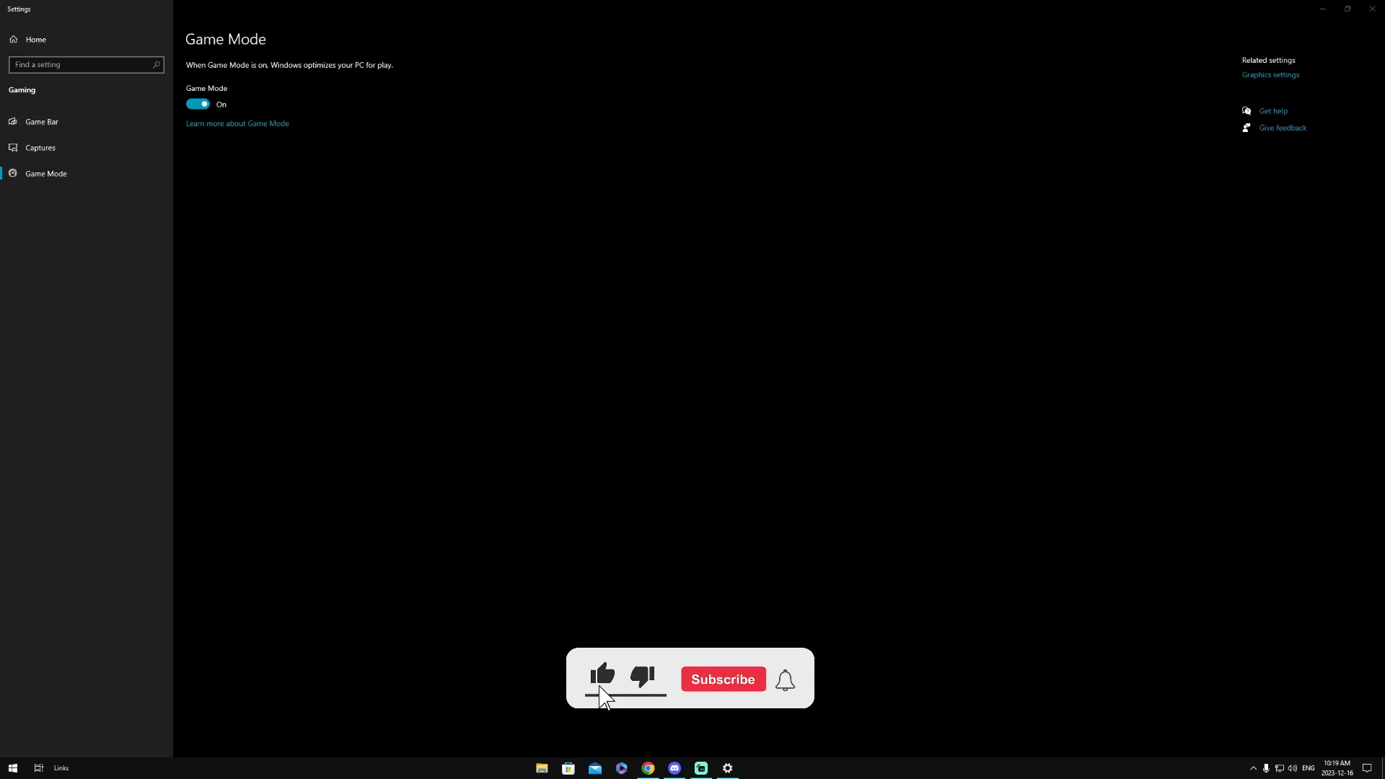
pyautogui.click(721, 678)
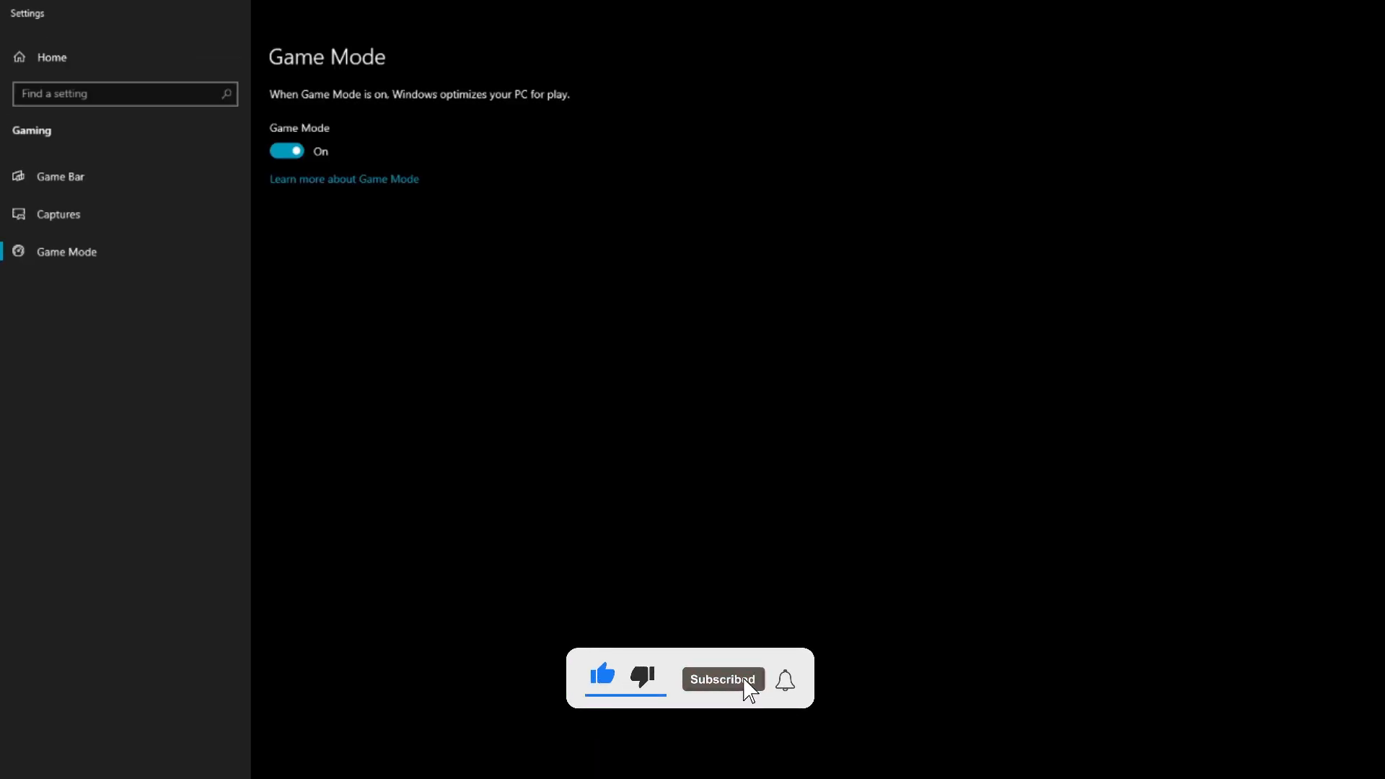
pyautogui.click(783, 678)
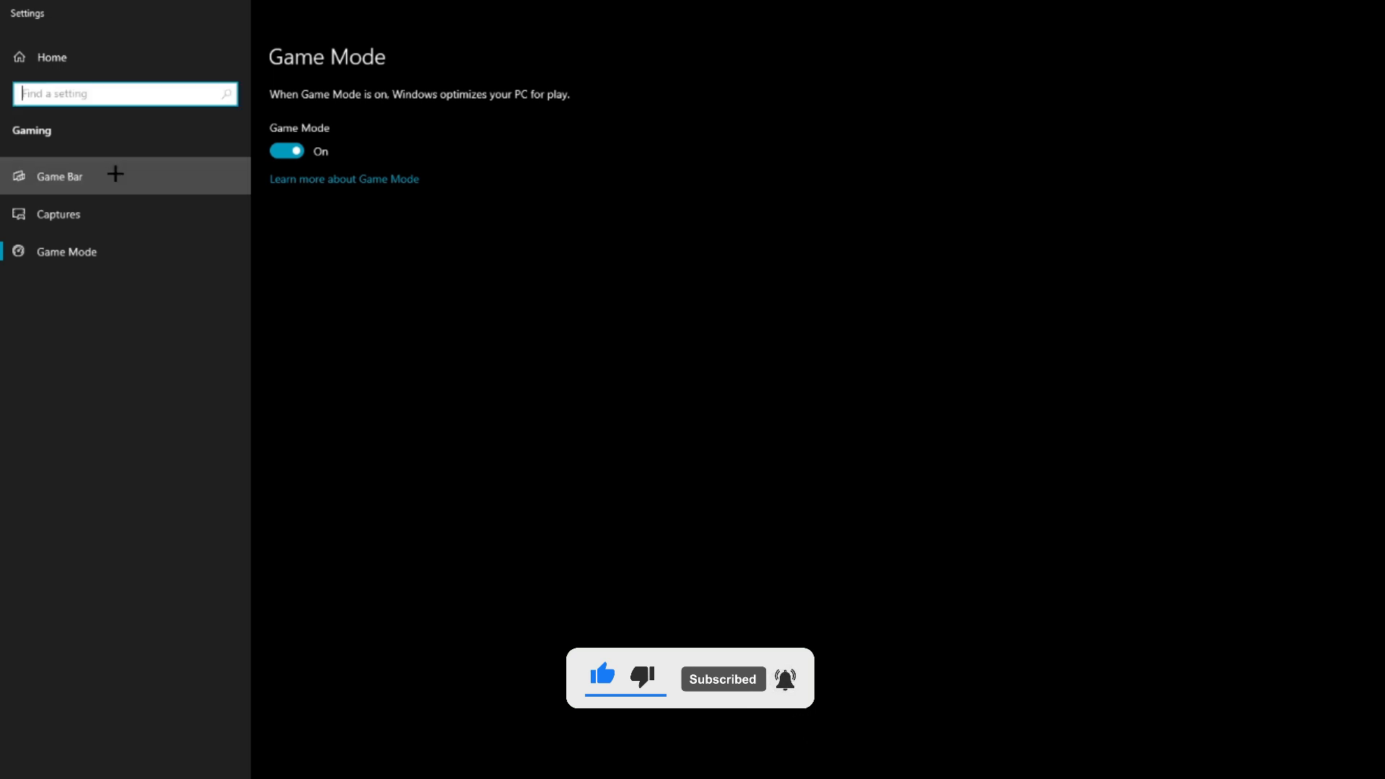
pyautogui.click(59, 176)
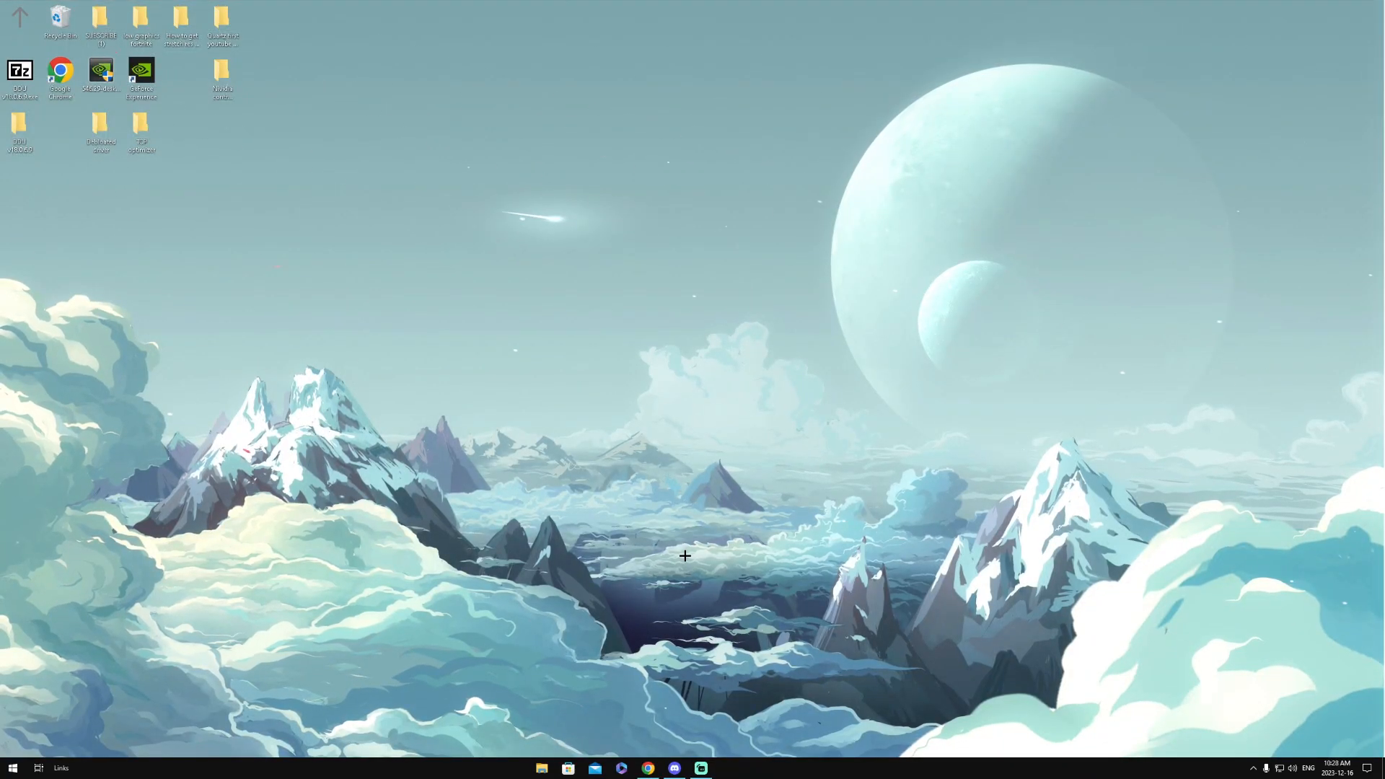
# - Search 'Graphics settings' and open the Graphics settings page listing per-app GPU preferences
pyautogui.write('Graphics settings')
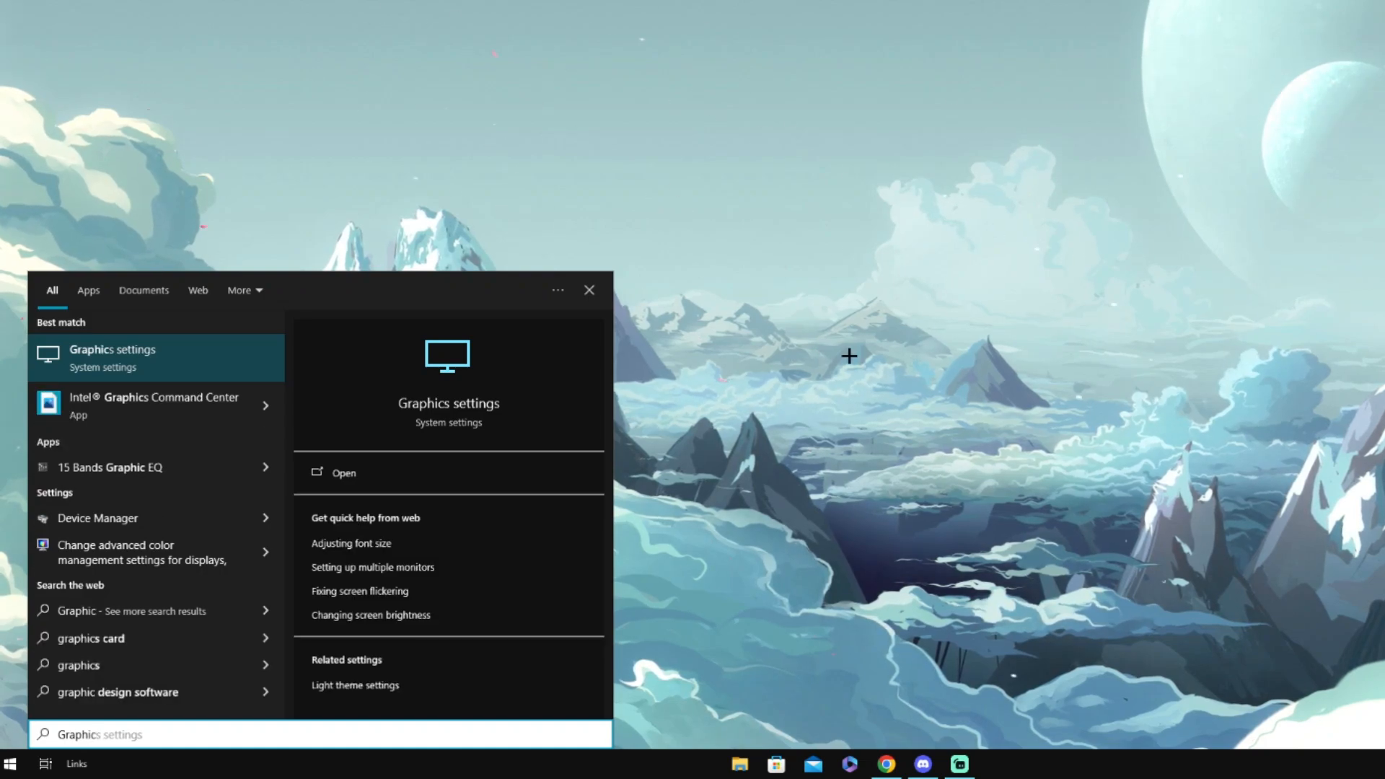
pyautogui.click(343, 472)
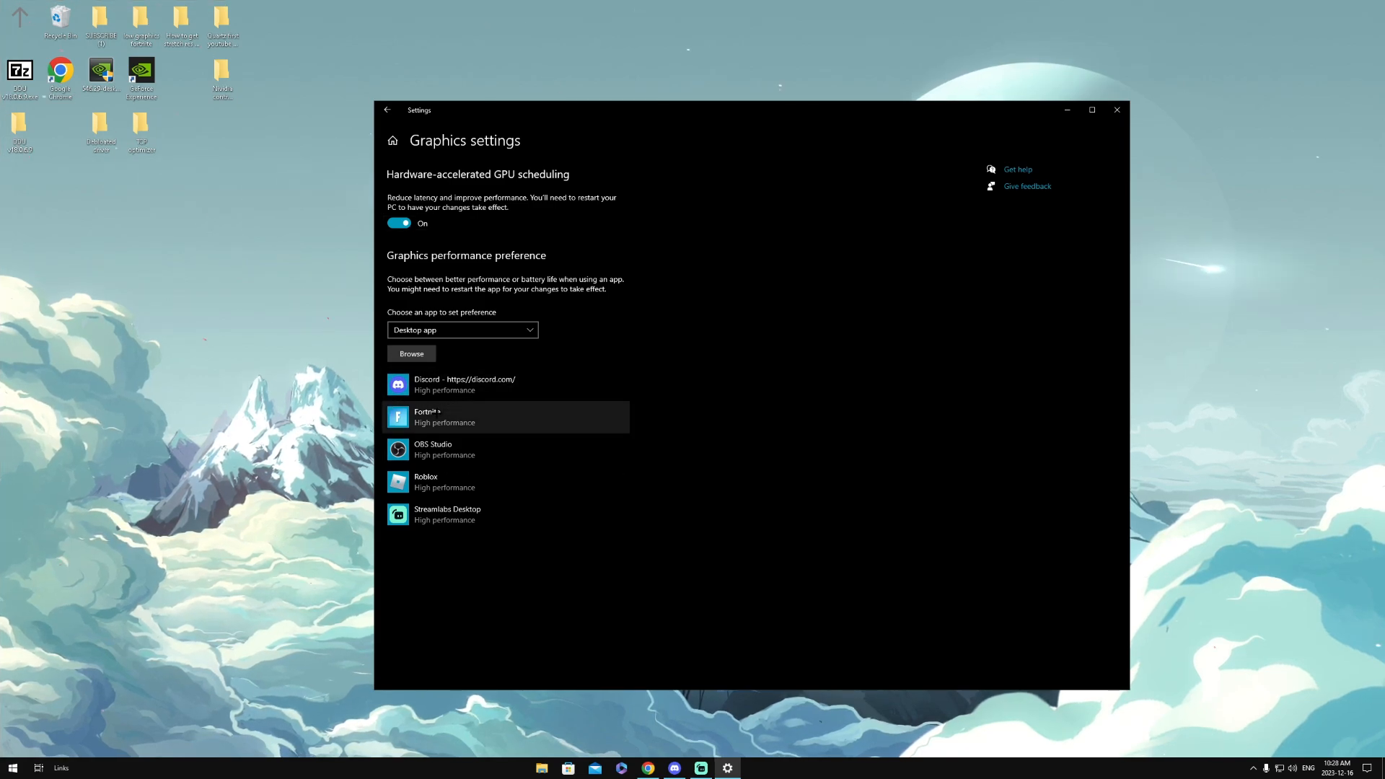
pyautogui.click(1090, 110)
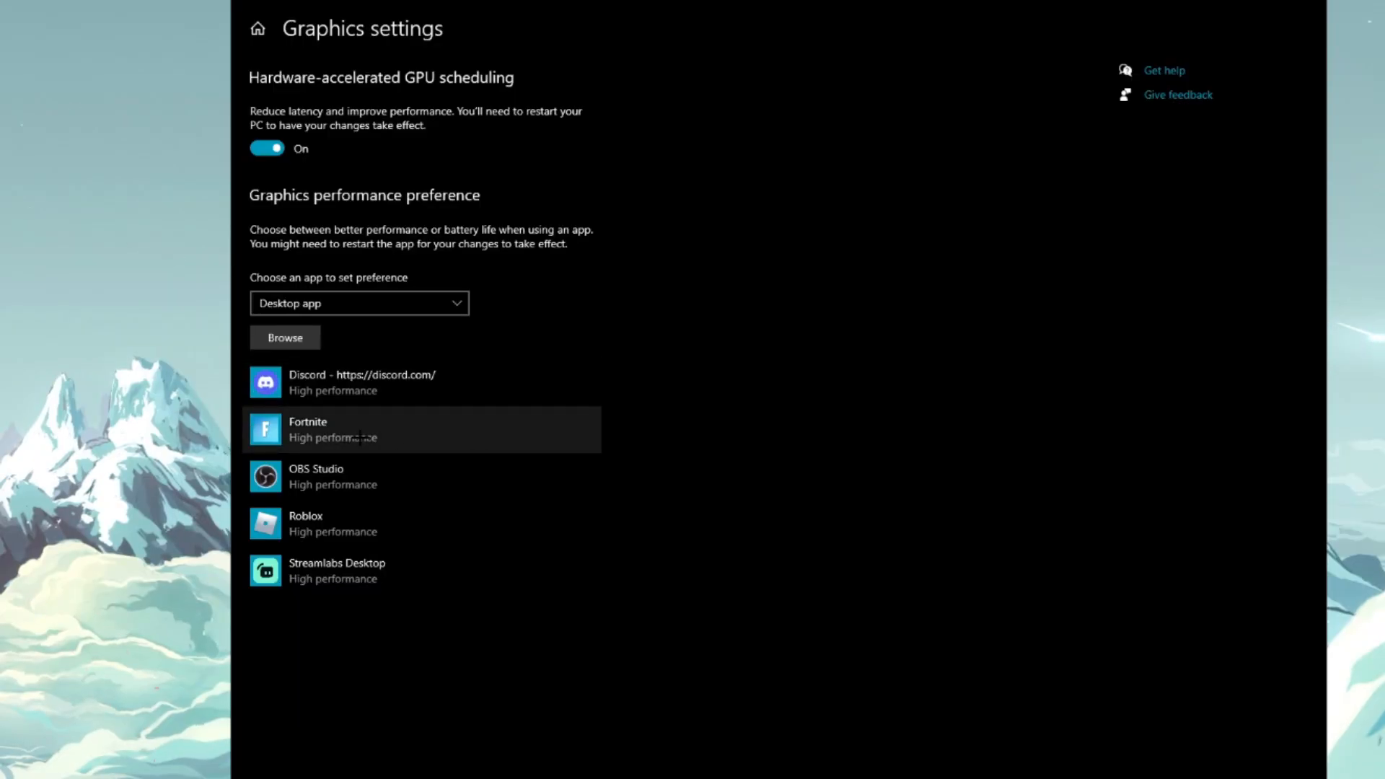
# - Browse to Program Files > Epic Games > Fortnite binaries to select FortniteClient-Win64-Shipping.exe
pyautogui.click(284, 337)
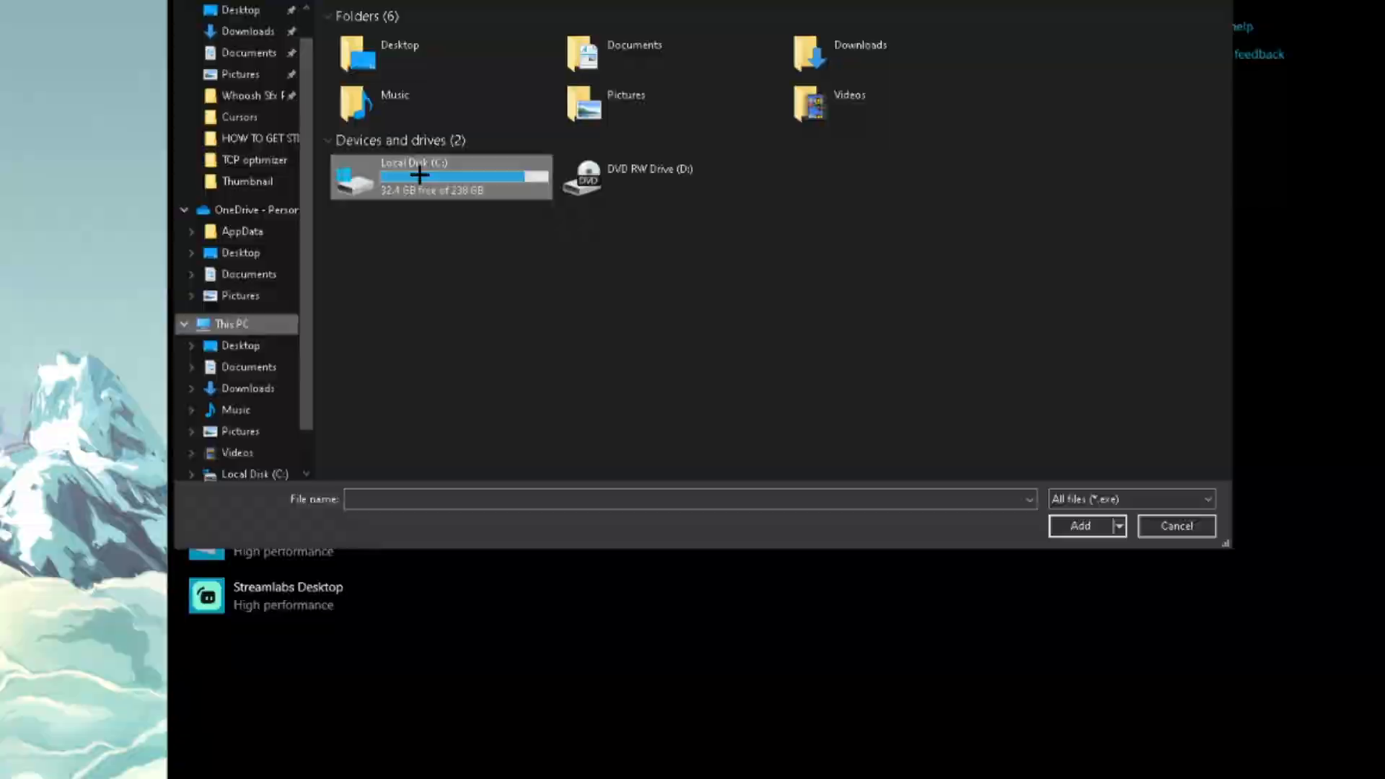
pyautogui.doubleClick(440, 176)
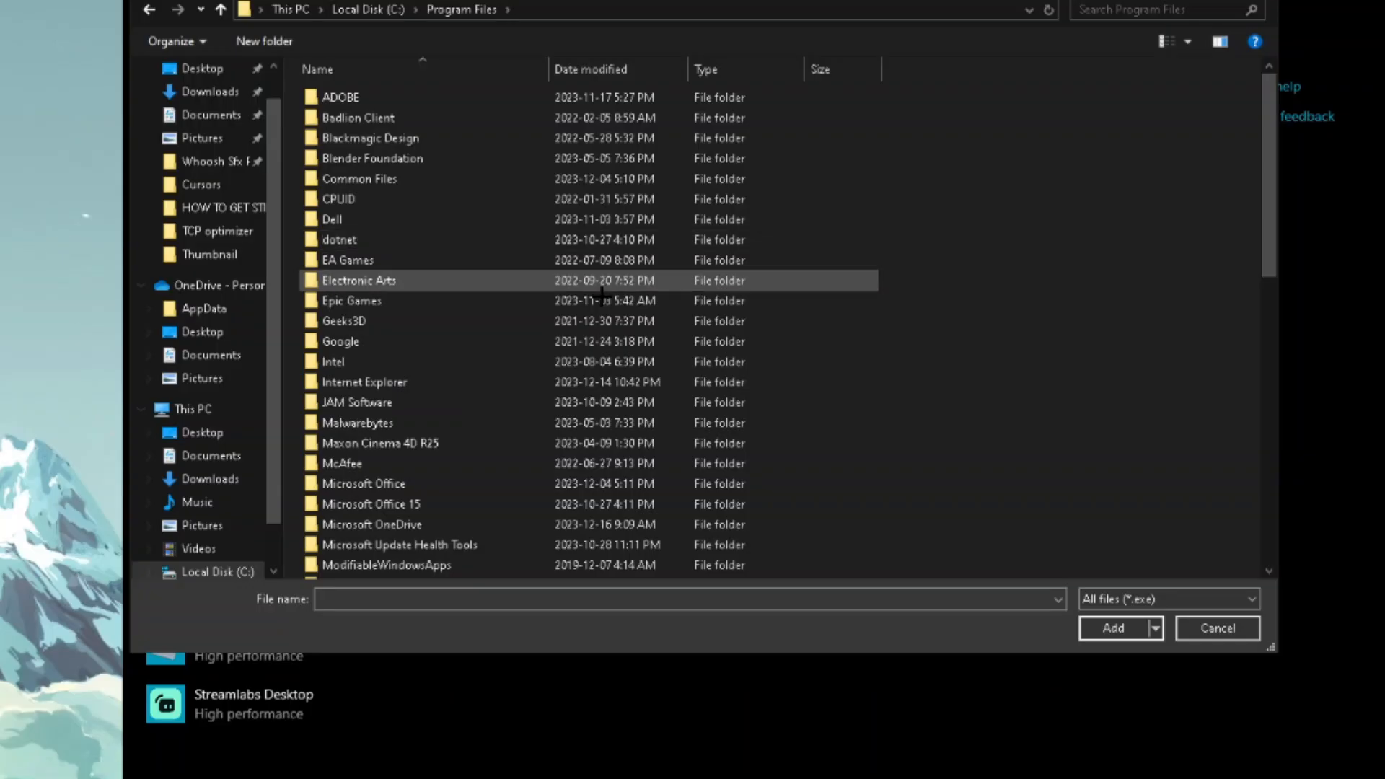
pyautogui.doubleClick(351, 300)
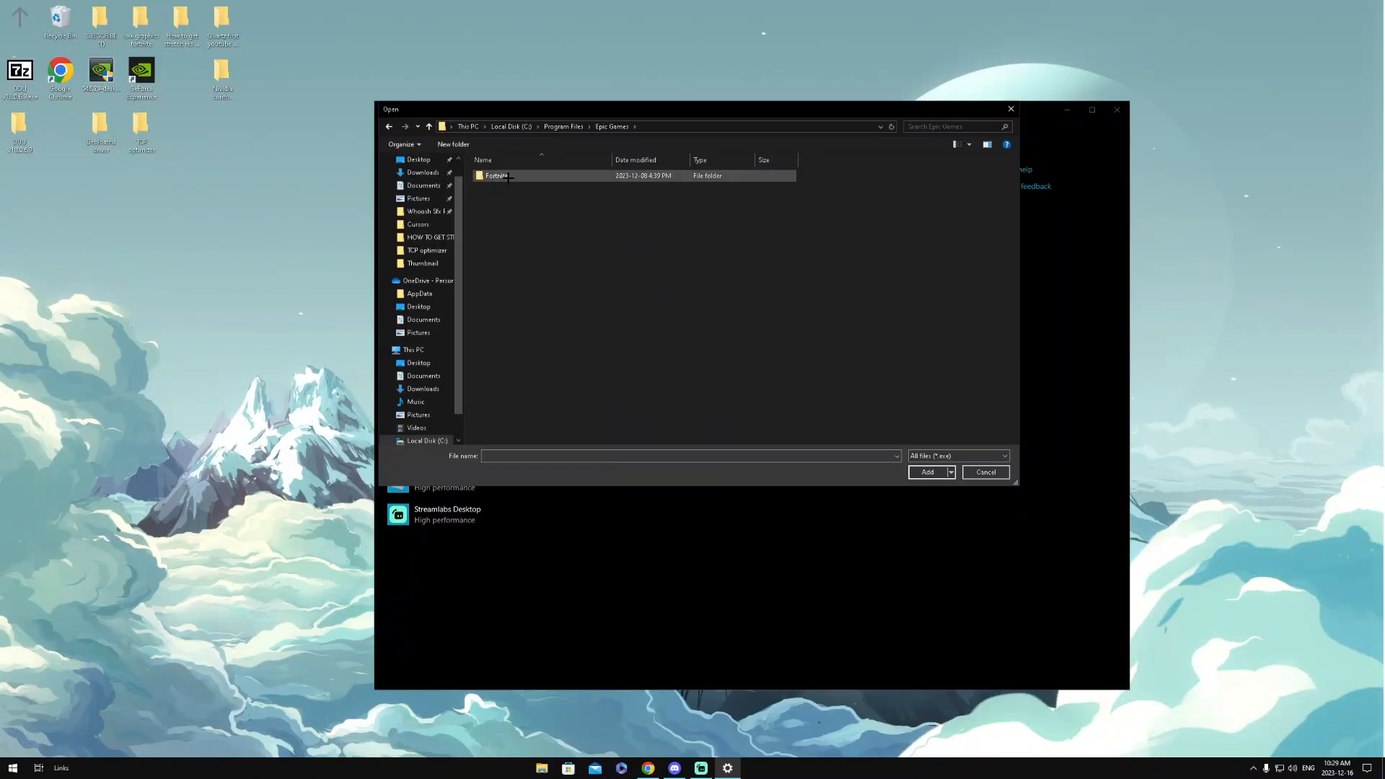
pyautogui.doubleClick(497, 174)
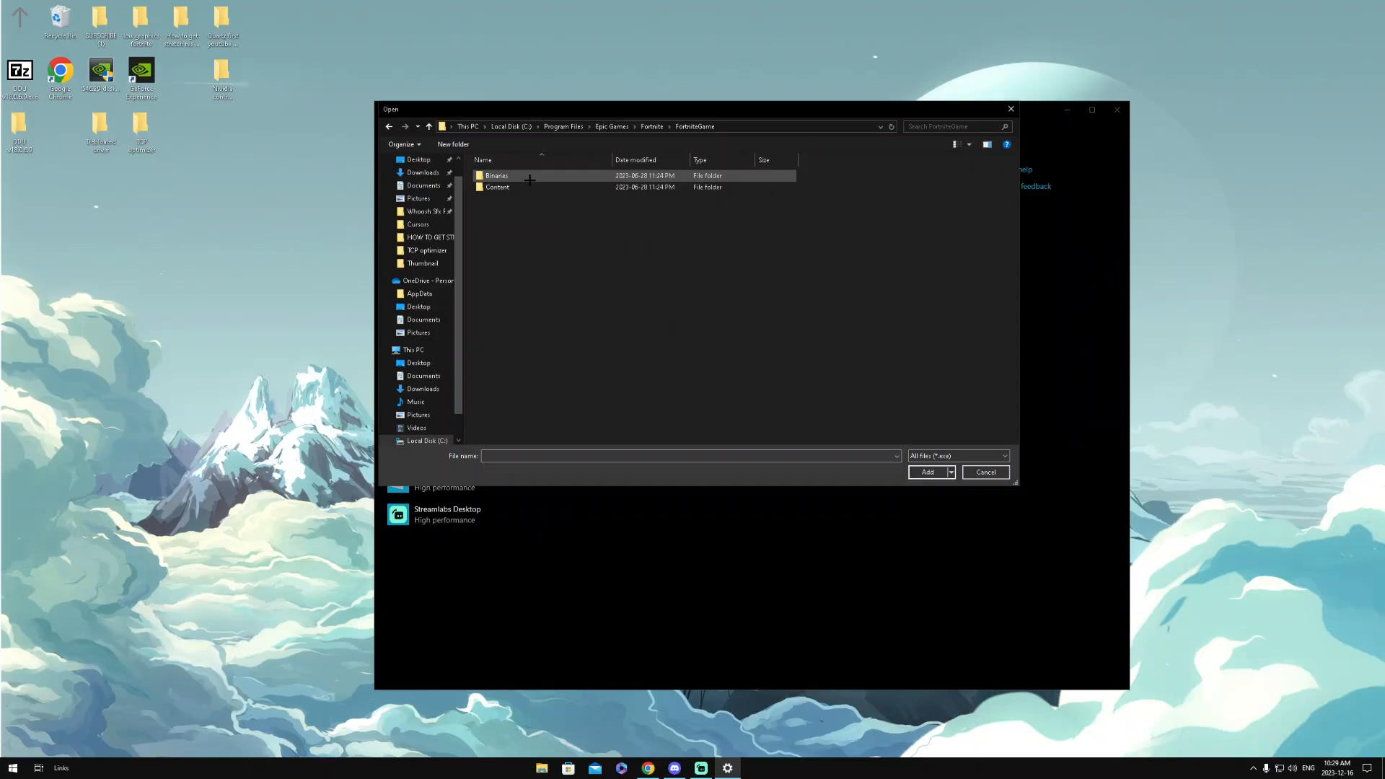
pyautogui.doubleClick(497, 175)
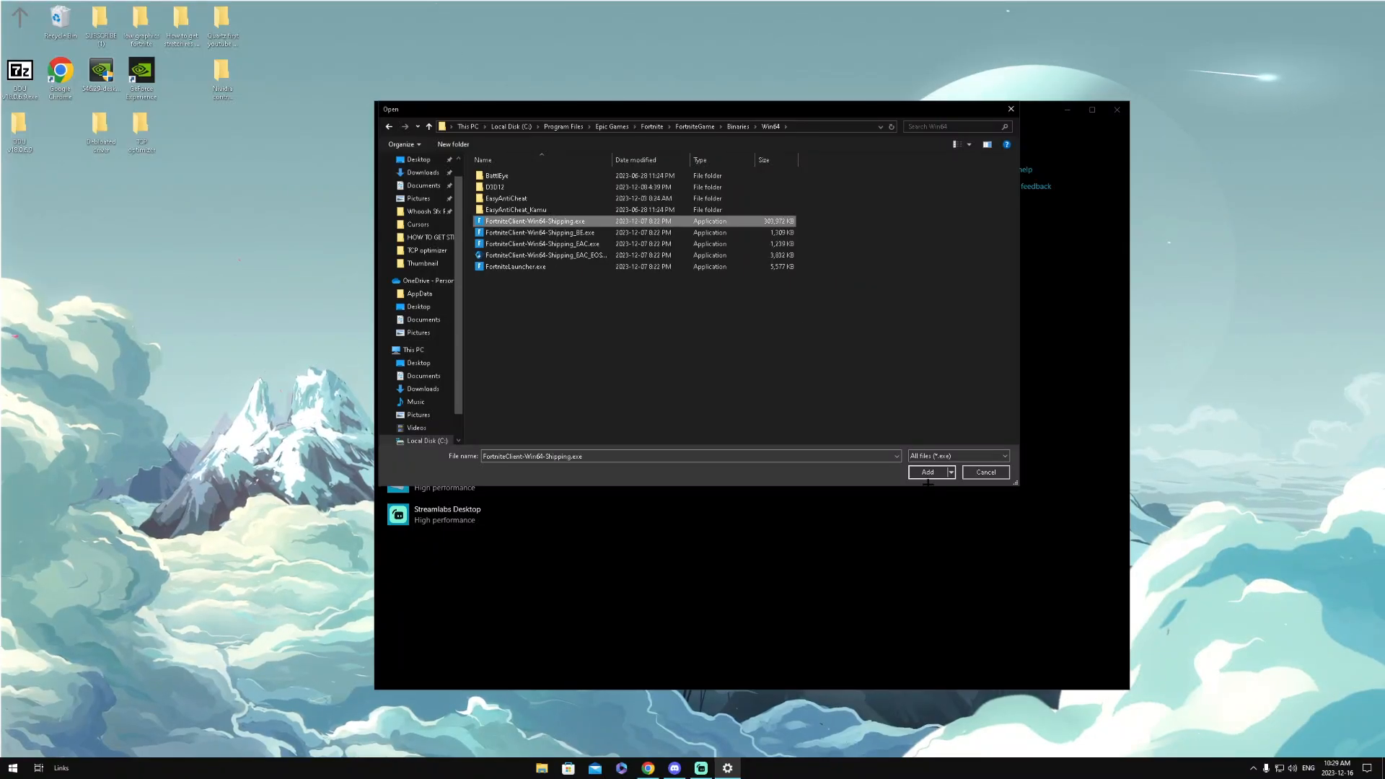
# - Add FortniteClient-Win64-Shipping.exe and save its graphics preference as High performance
pyautogui.click(926, 471)
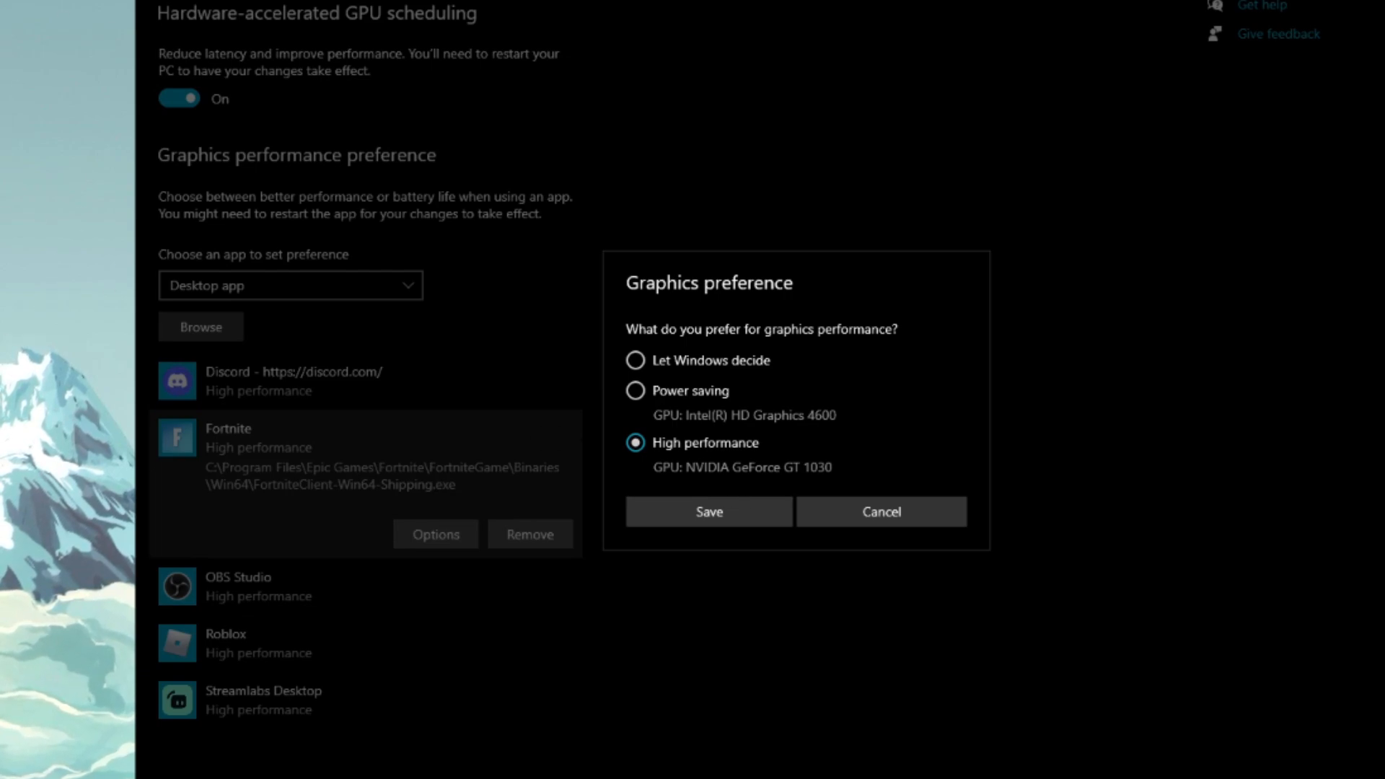
pyautogui.click(708, 511)
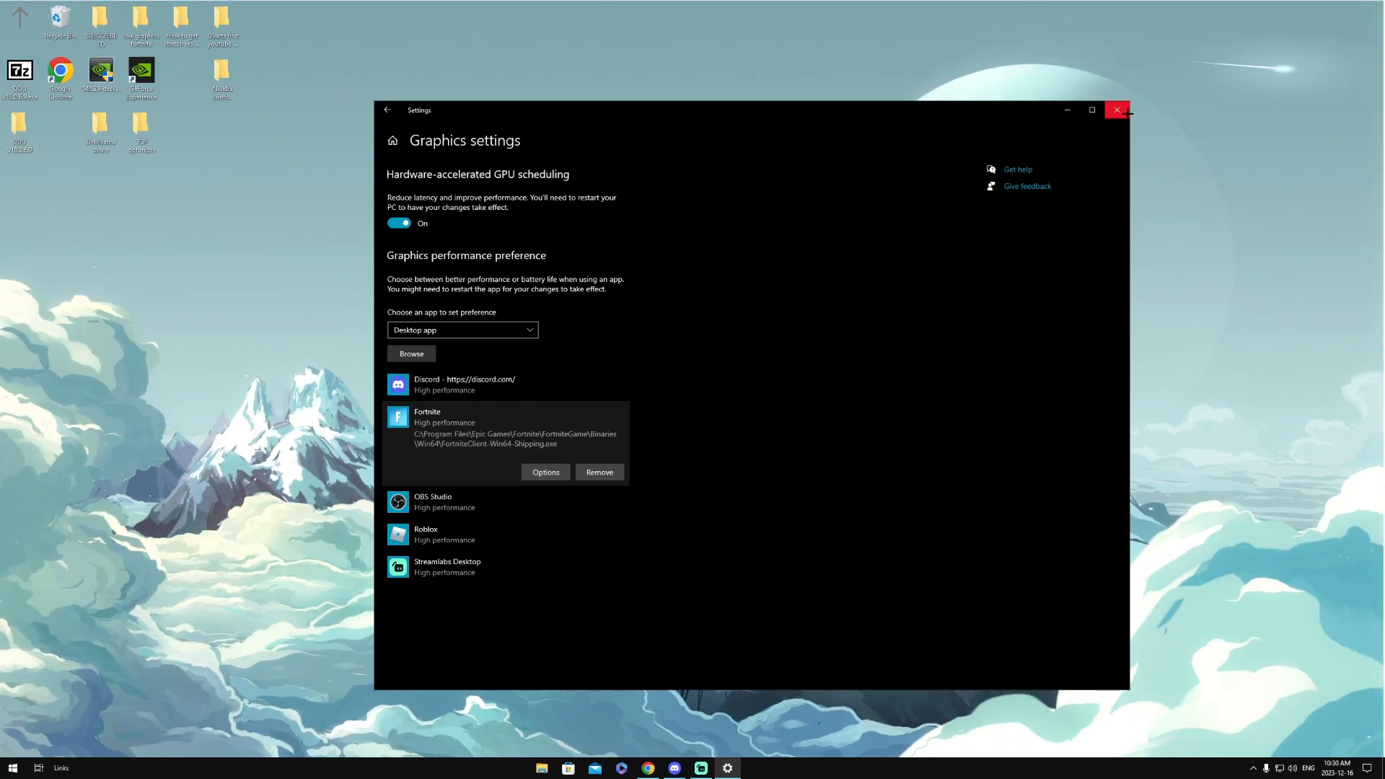
# - Close graphics settings and return to the Power Options plan list
pyautogui.click(1117, 110)
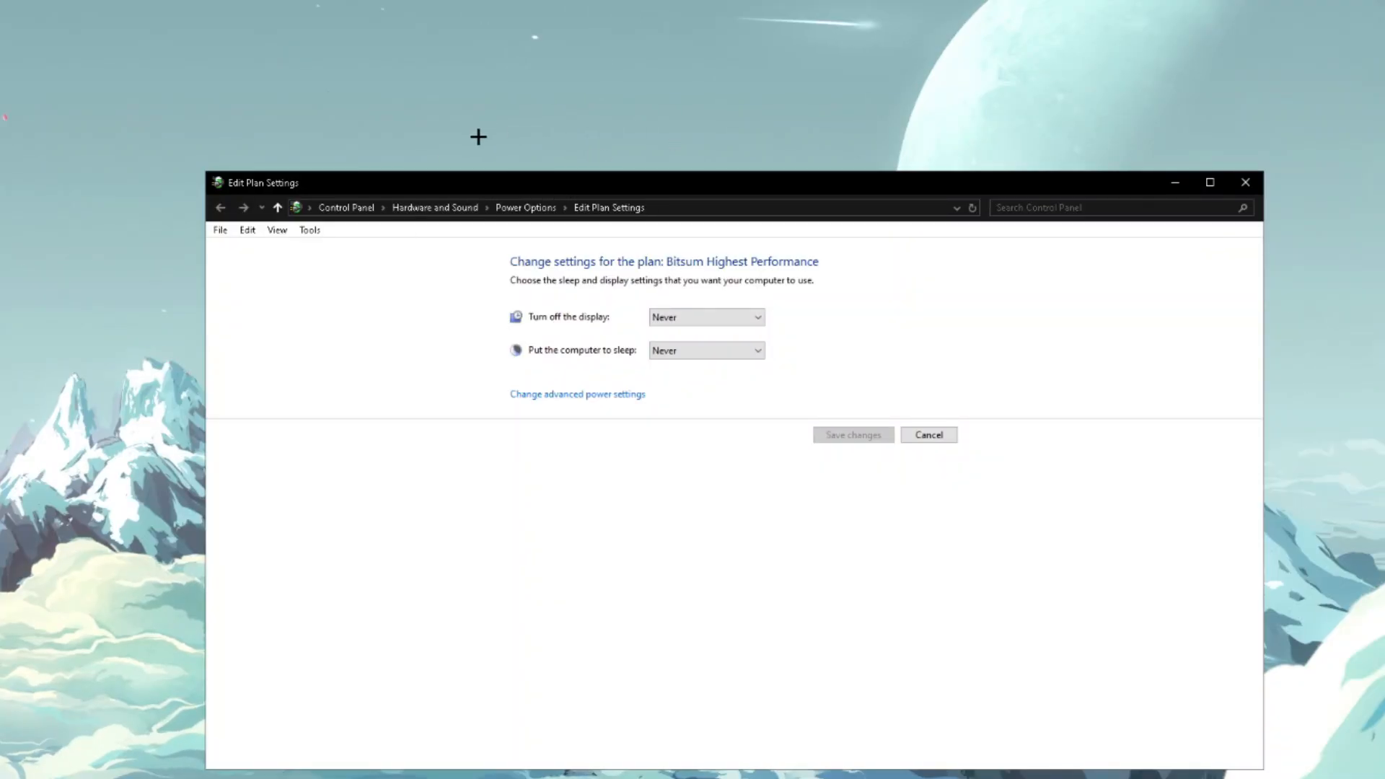
pyautogui.click(928, 433)
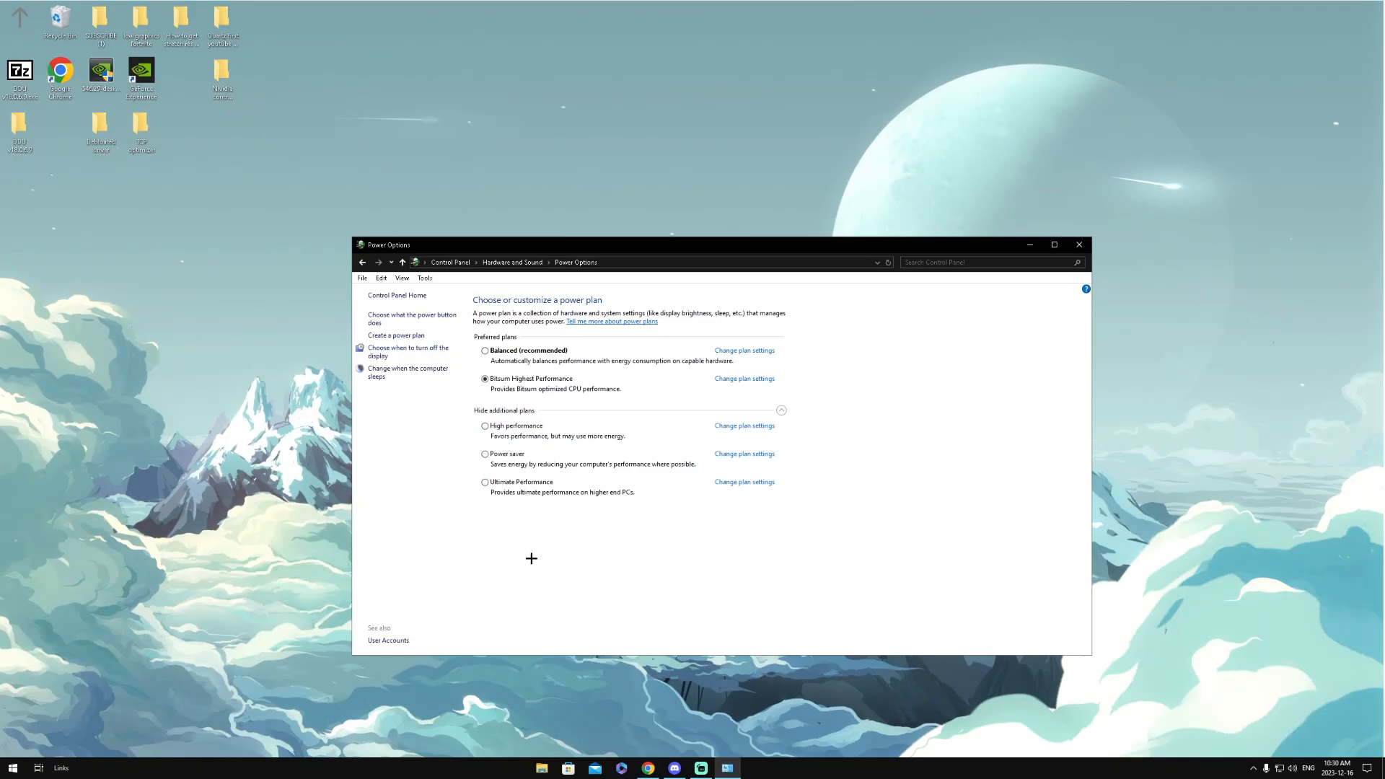
pyautogui.moveTo(444, 489)
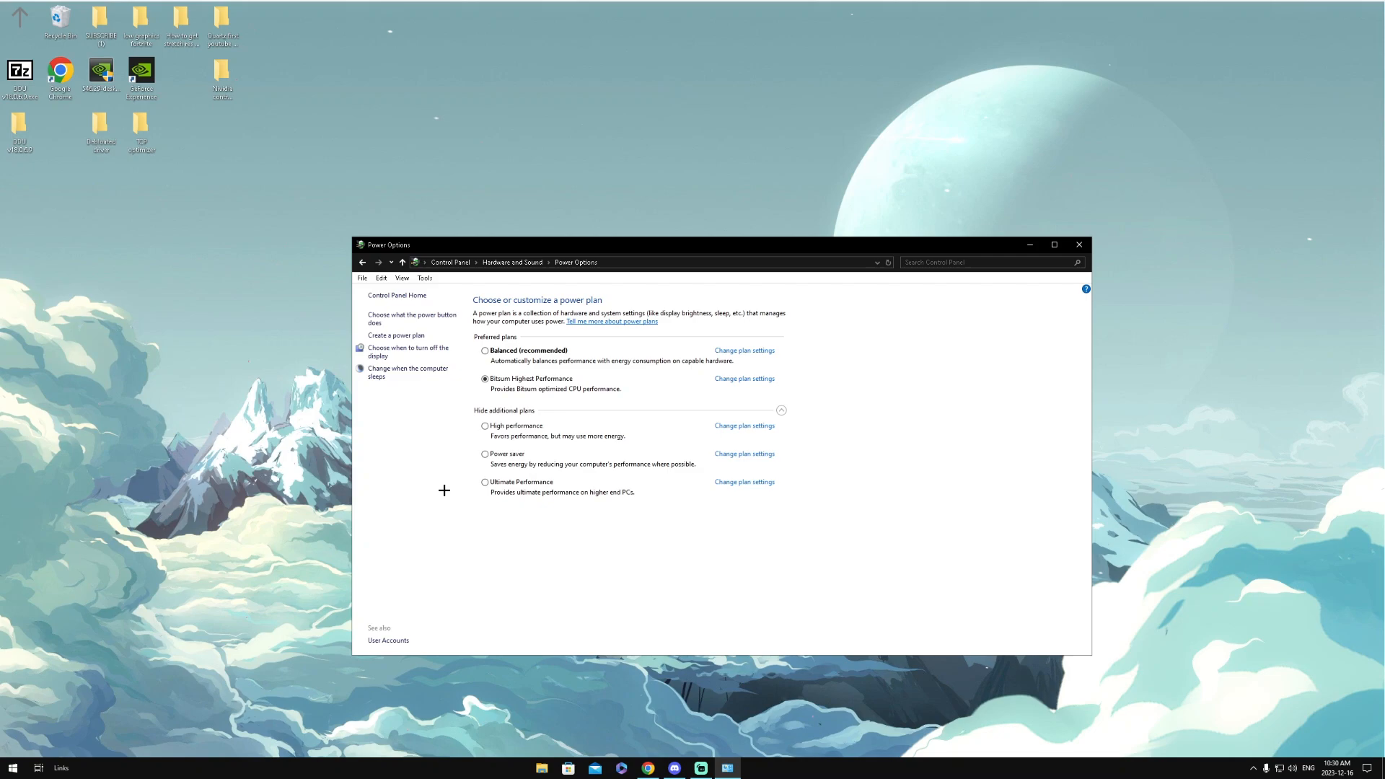
pyautogui.moveTo(485, 484)
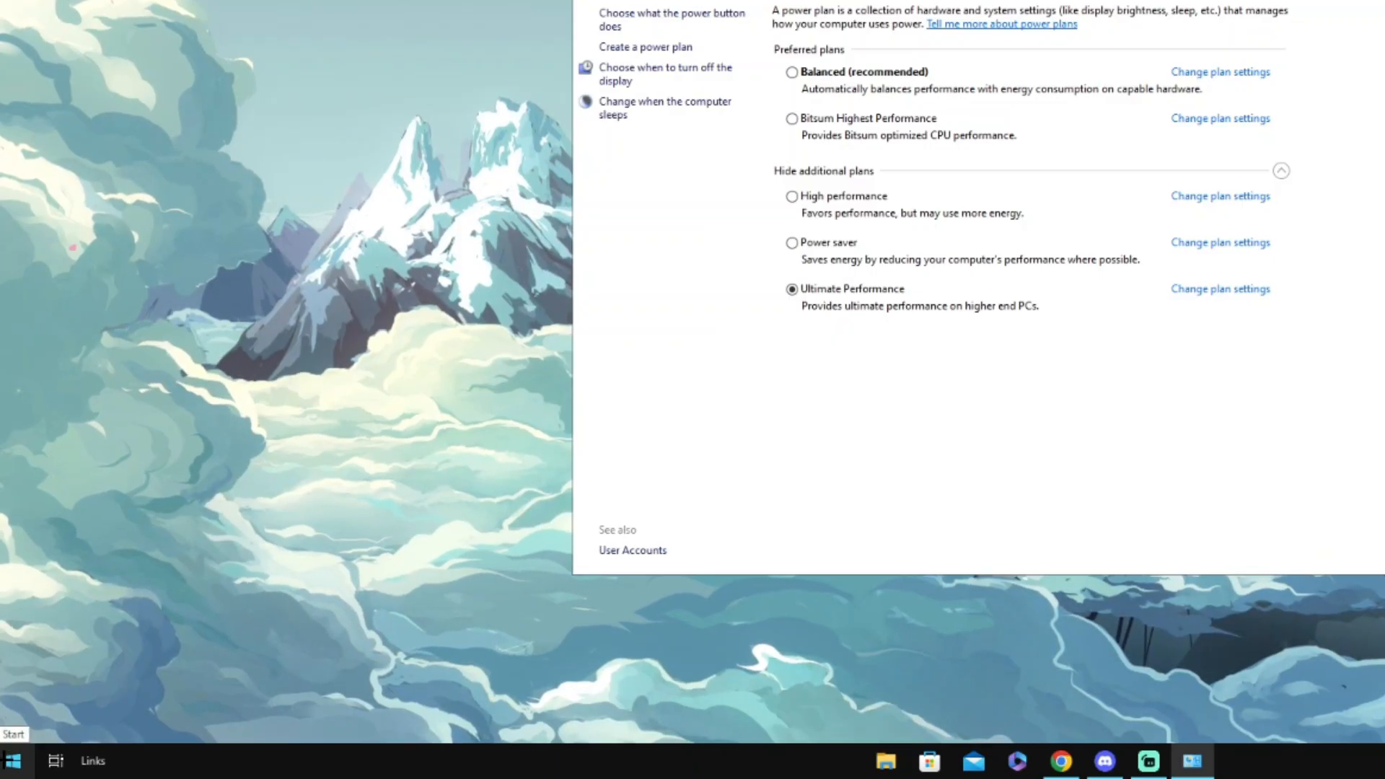
# - Run powercfg -duplicatescheme e9a42b02-d5df-448d-aa00-03f14749eb61 in an admin Command Prompt, then close it
pyautogui.rightClick(13, 759)
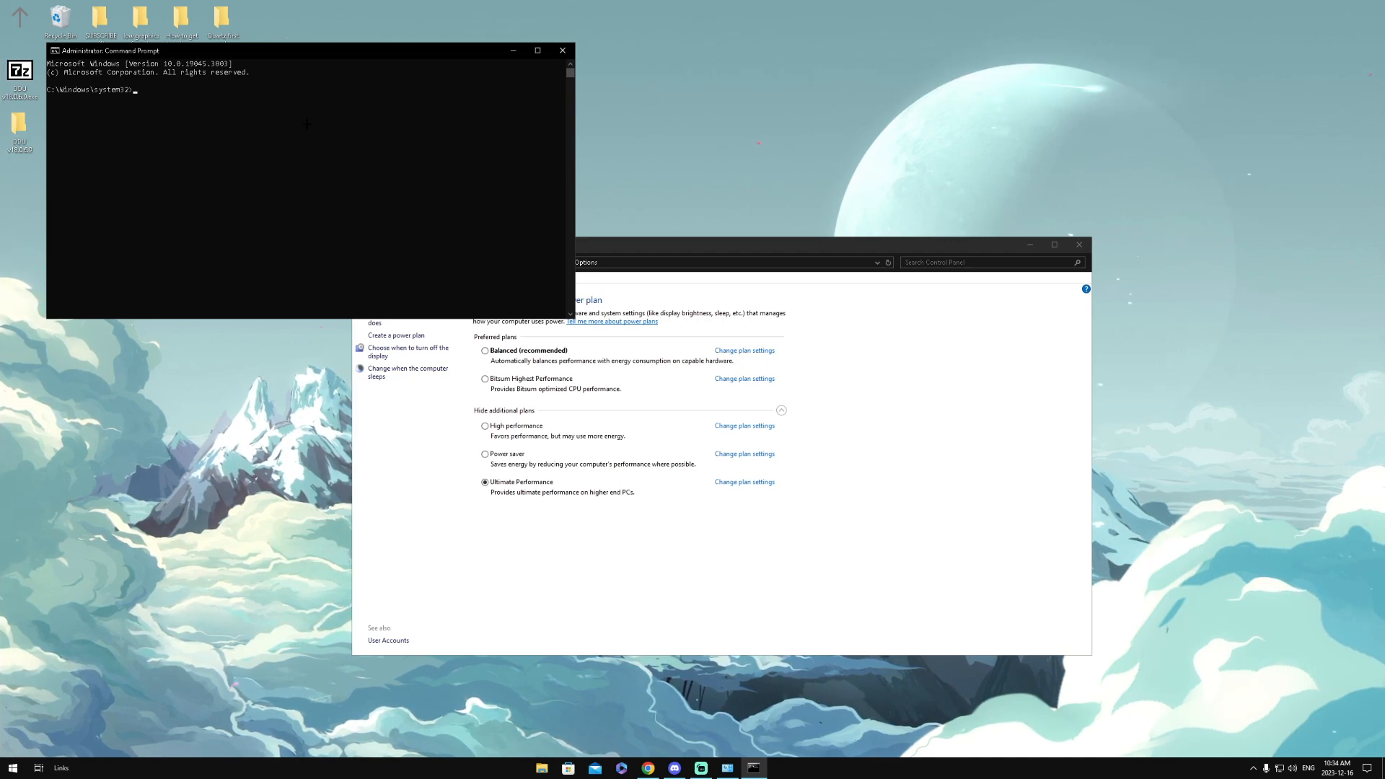
pyautogui.write('powercfg -duplicatescheme e9a42b02-d5df-448d-aa00-03f14749eb61')
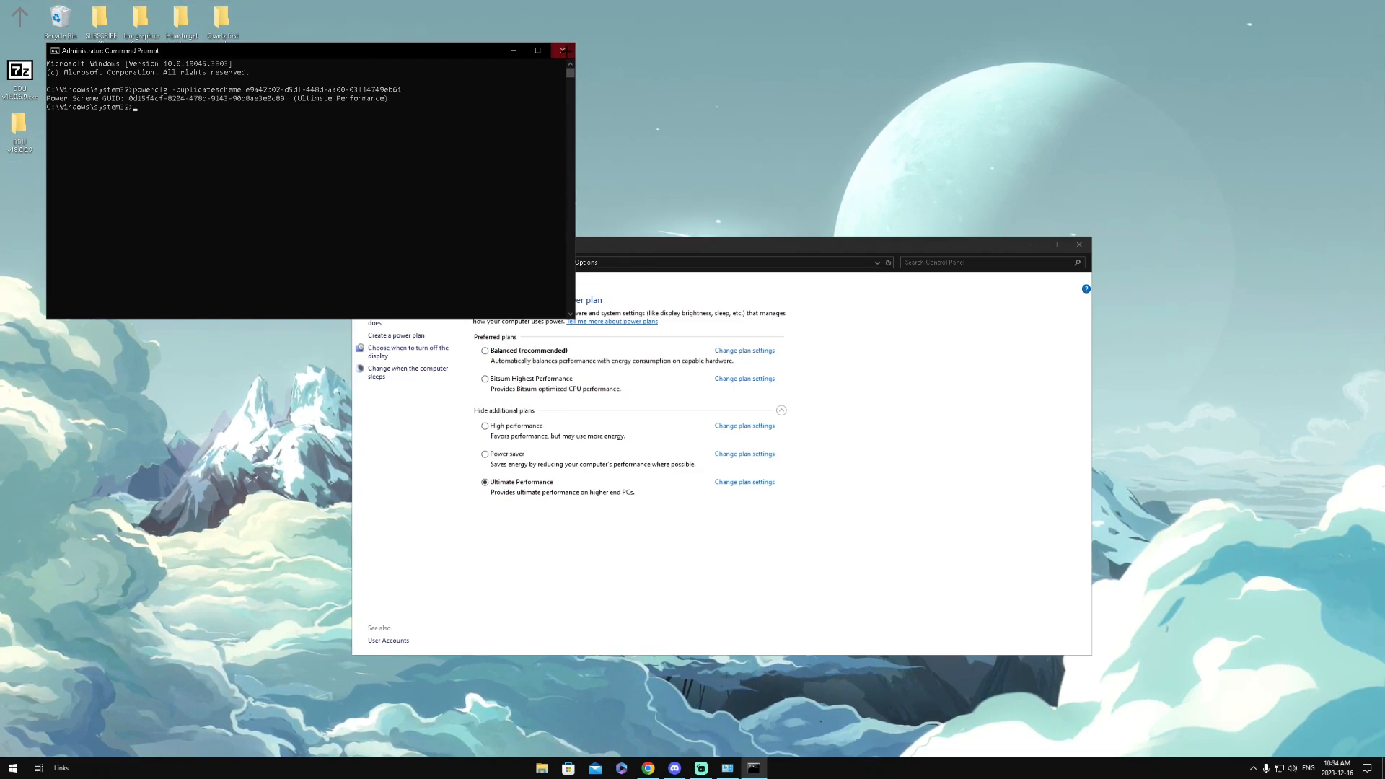
pyautogui.click(12, 767)
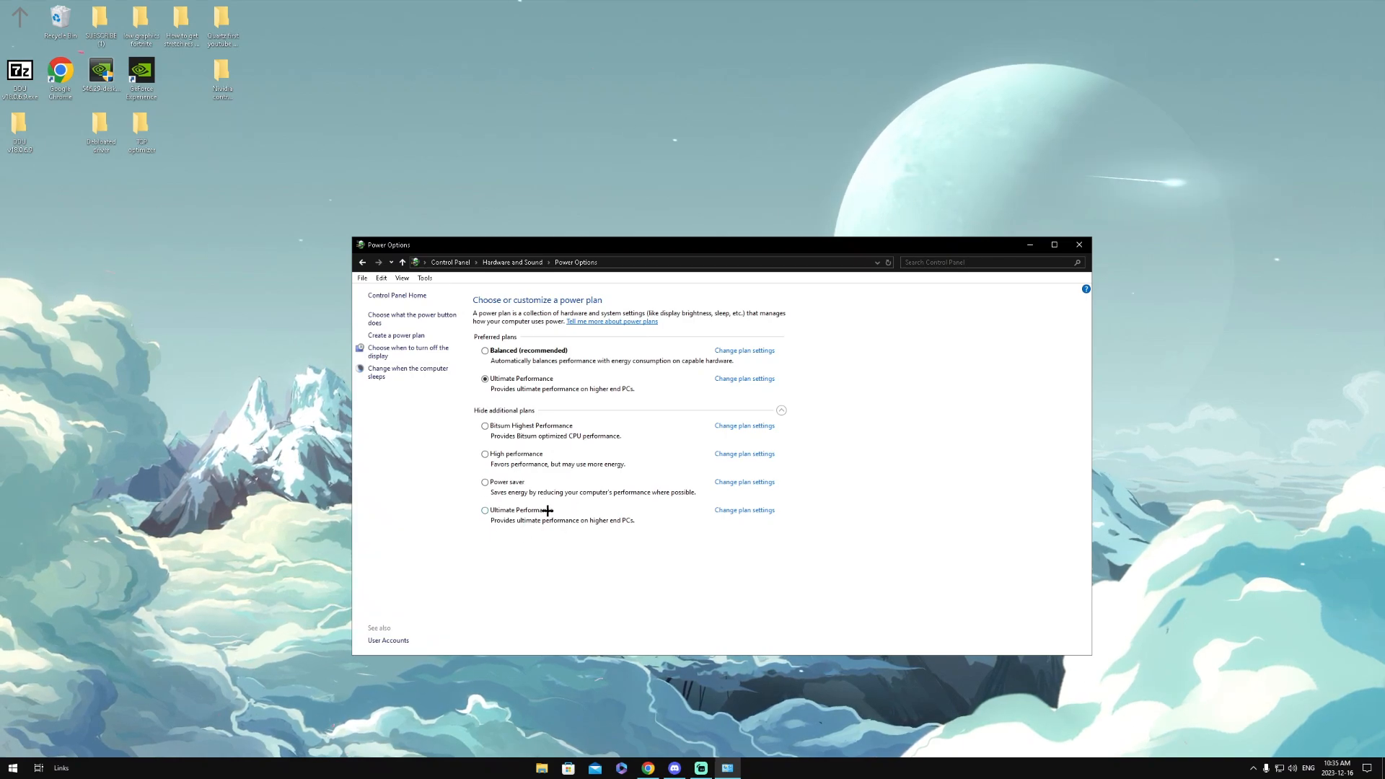
pyautogui.click(1078, 245)
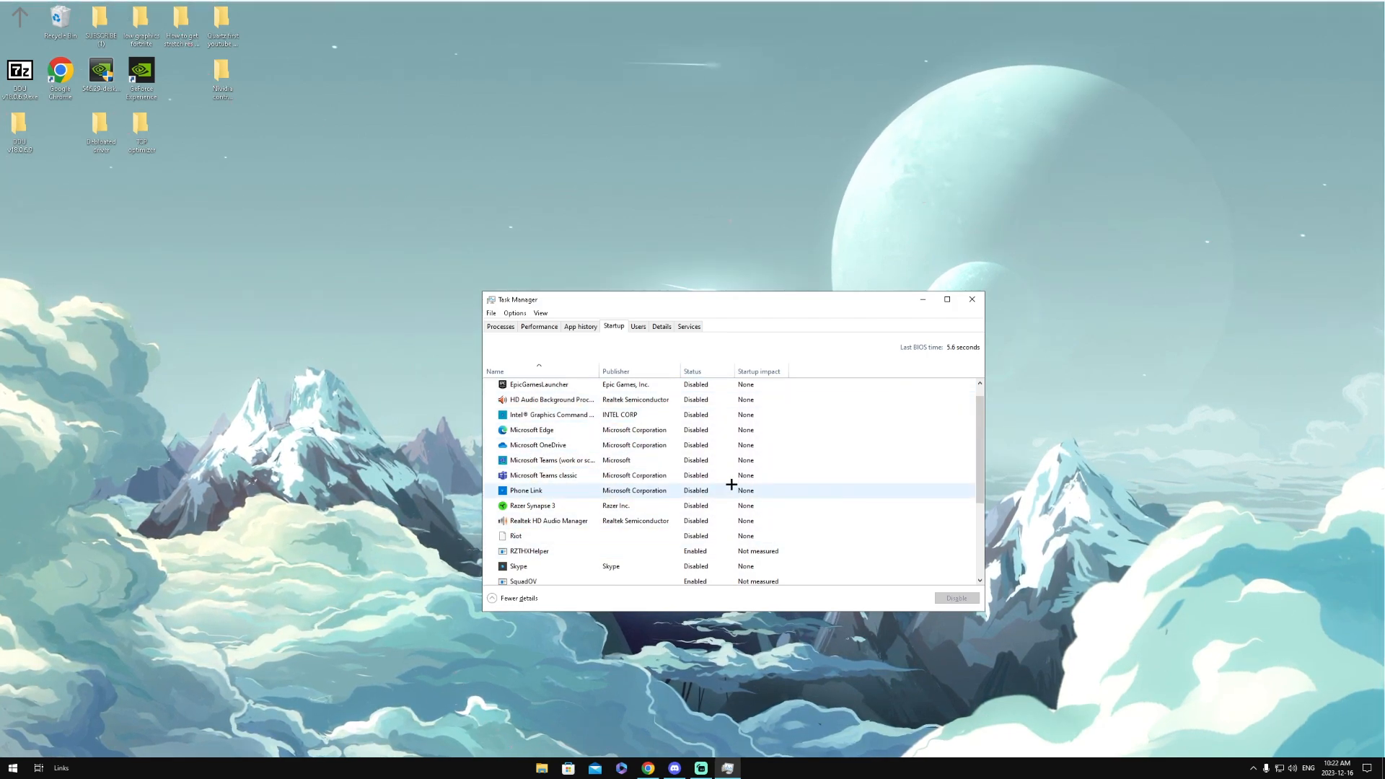
# - Disable TranslucentTB on the Startup tab and close Task Manager
pyautogui.scroll(-3)
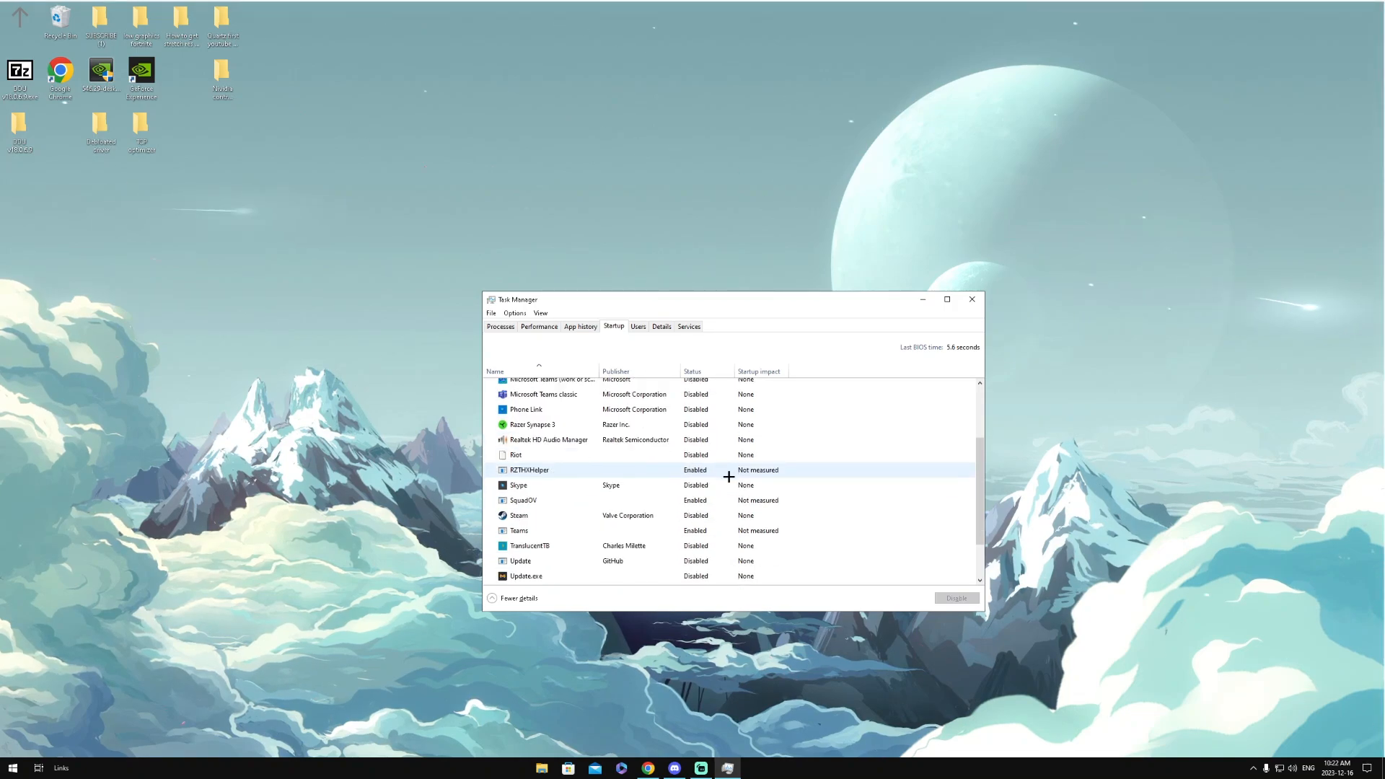
pyautogui.scroll(-3)
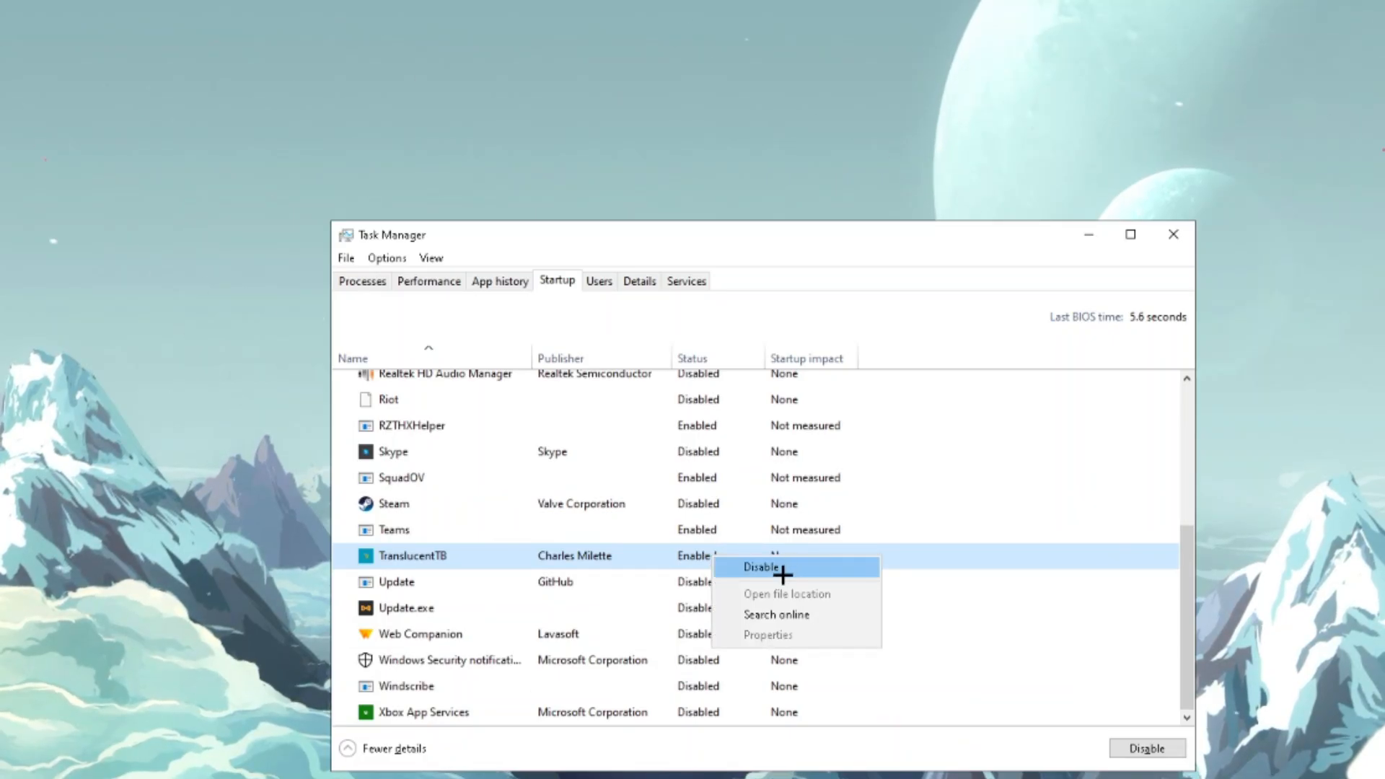
pyautogui.click(762, 566)
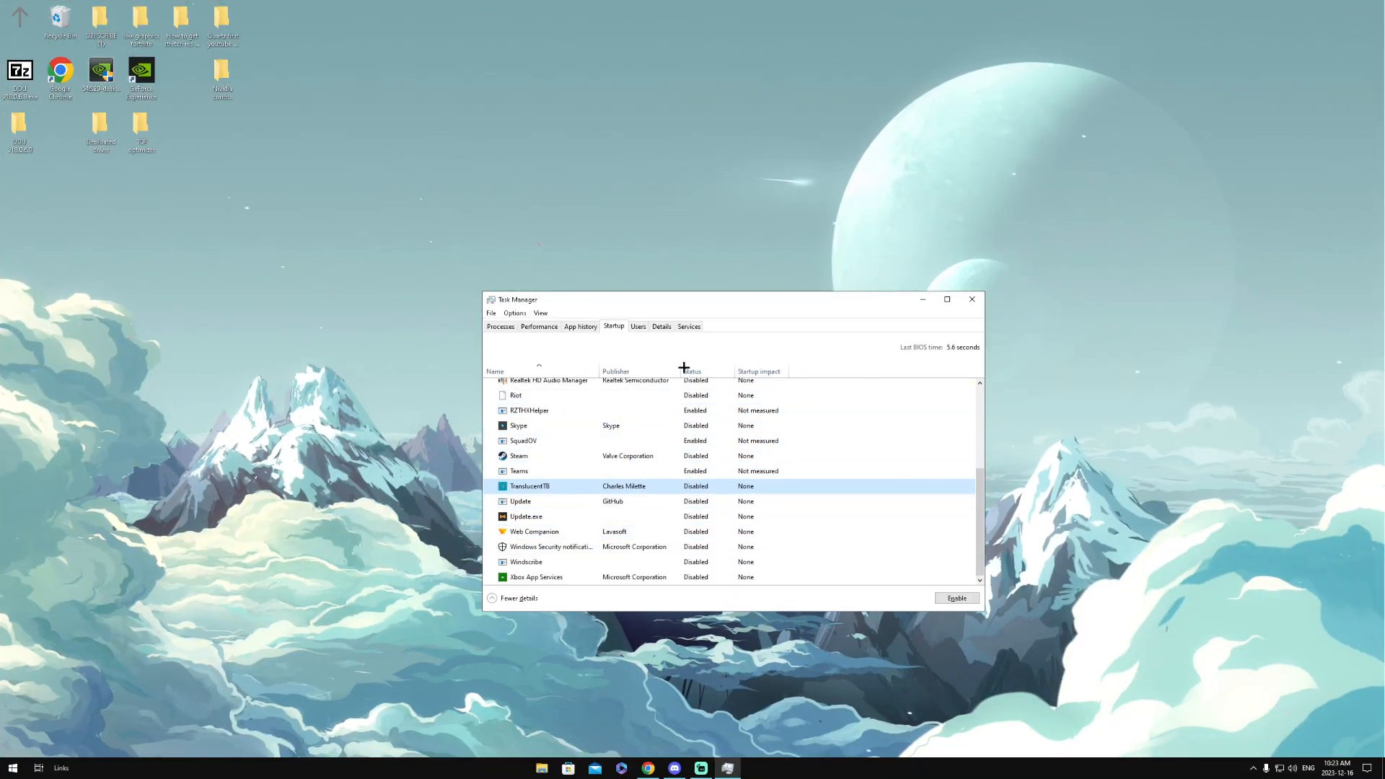
pyautogui.click(972, 300)
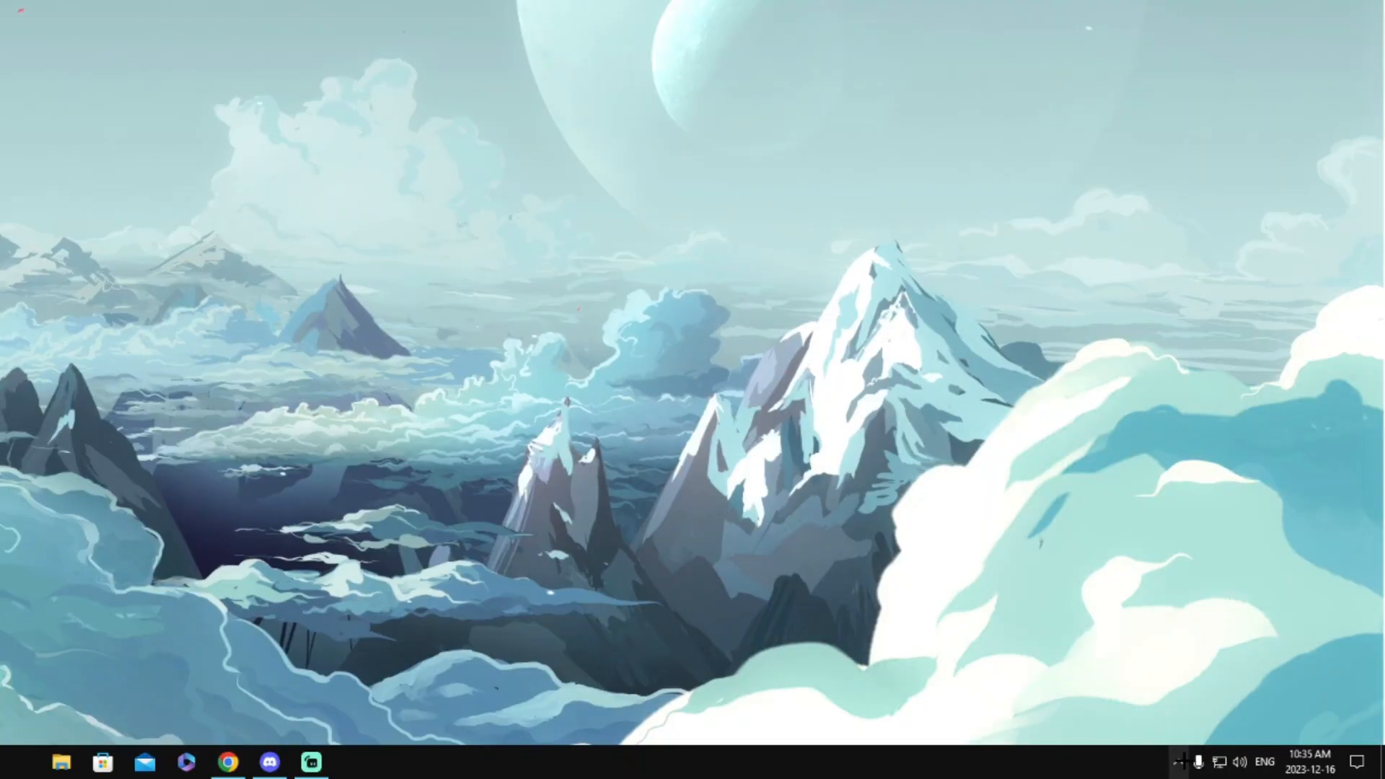
# - Expand the system tray's hidden icons to show background apps
pyautogui.click(1180, 761)
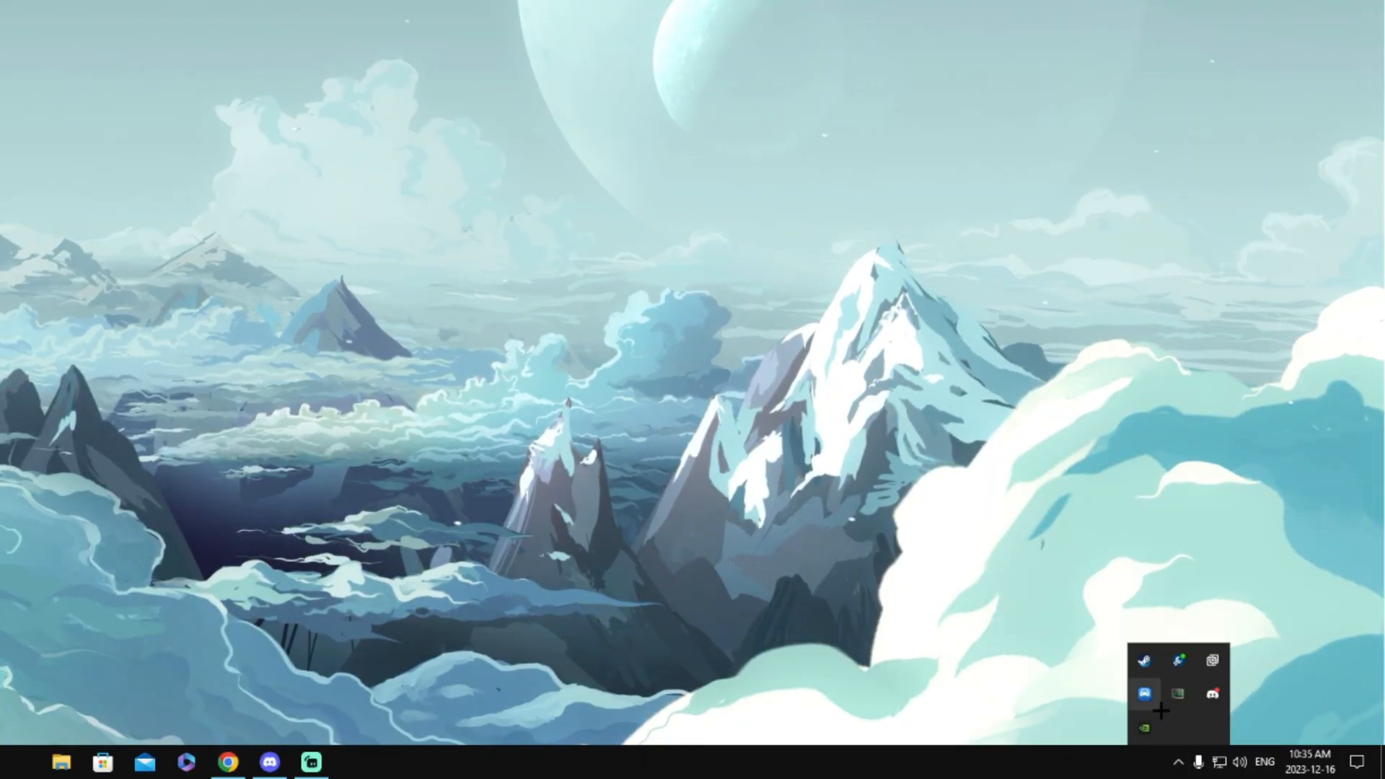